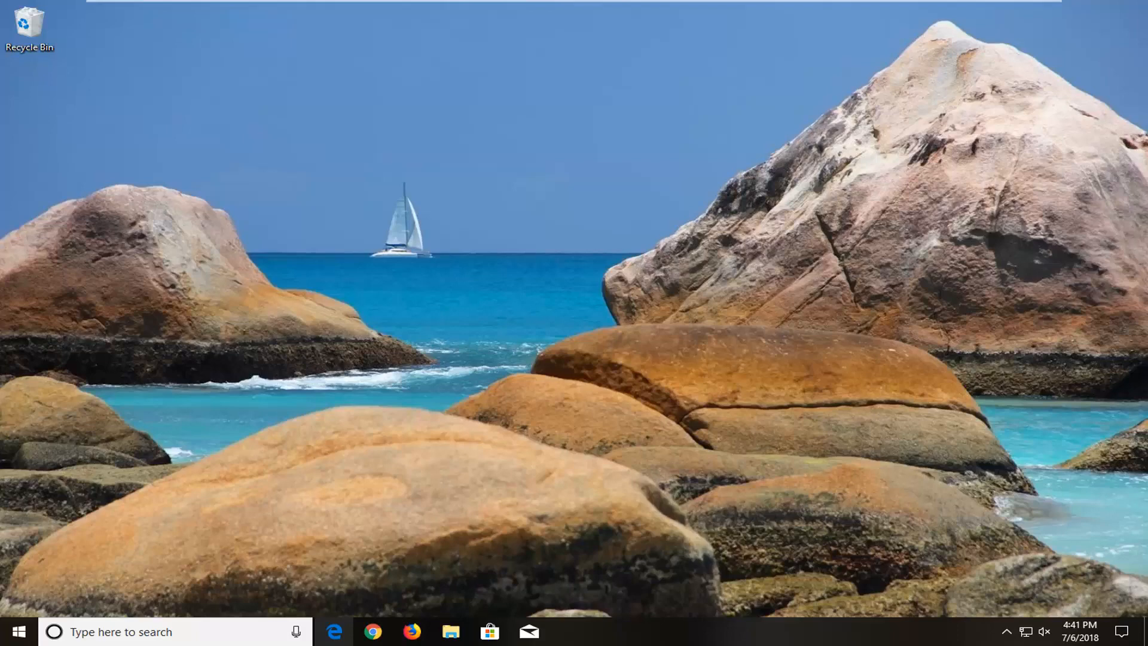
# Step: Search the Start menu for 'system res' to reach the System Protection settings
pyautogui.click(13, 631)
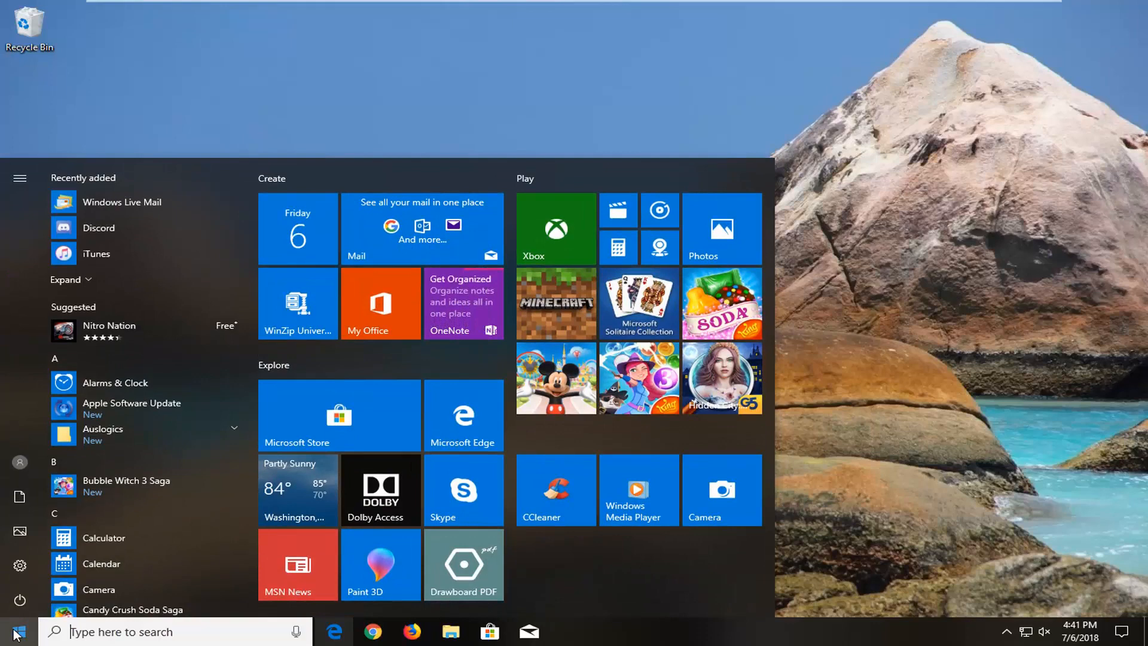
pyautogui.write('system res')
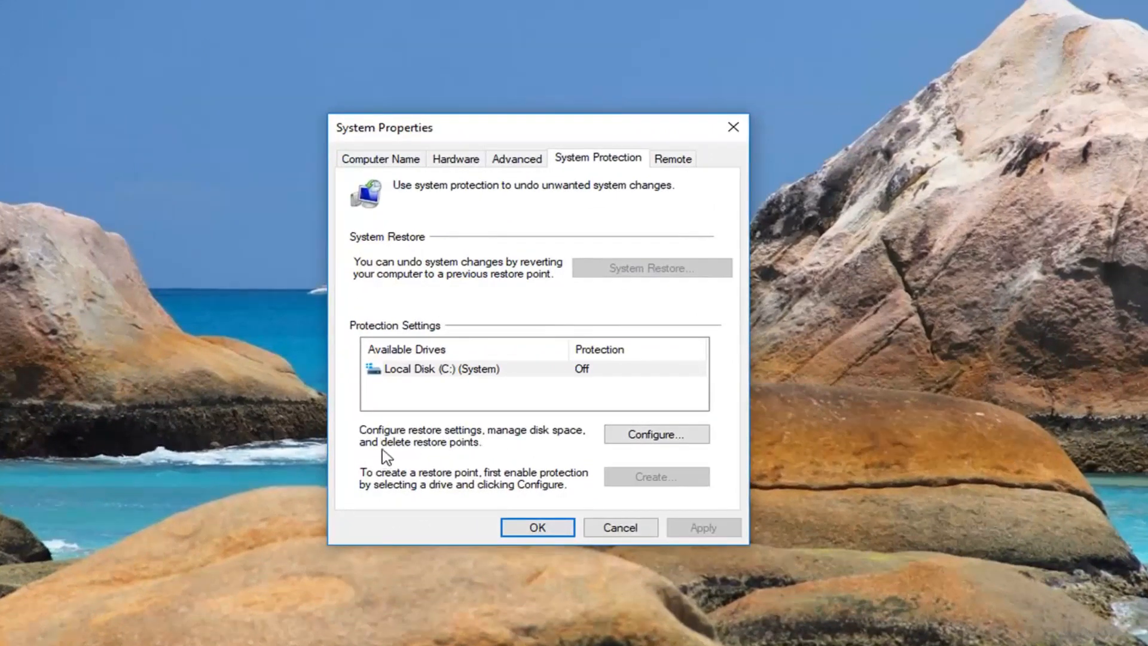
# Step: Turn on system protection for Local Disk (C:) and apply it
pyautogui.click(656, 433)
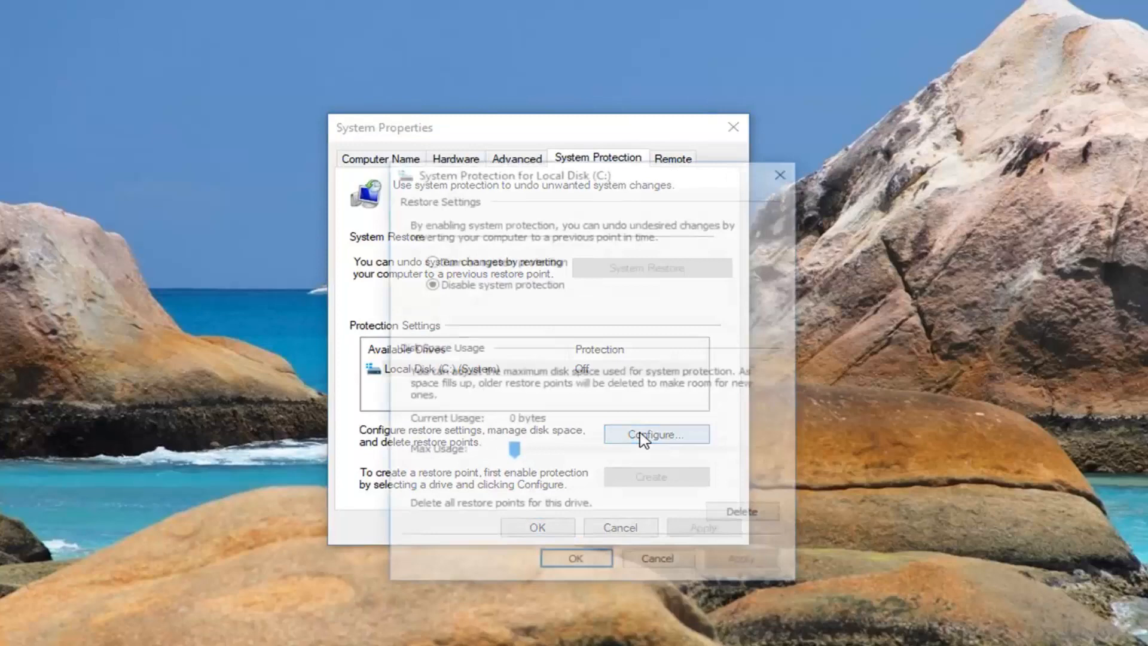
pyautogui.click(655, 434)
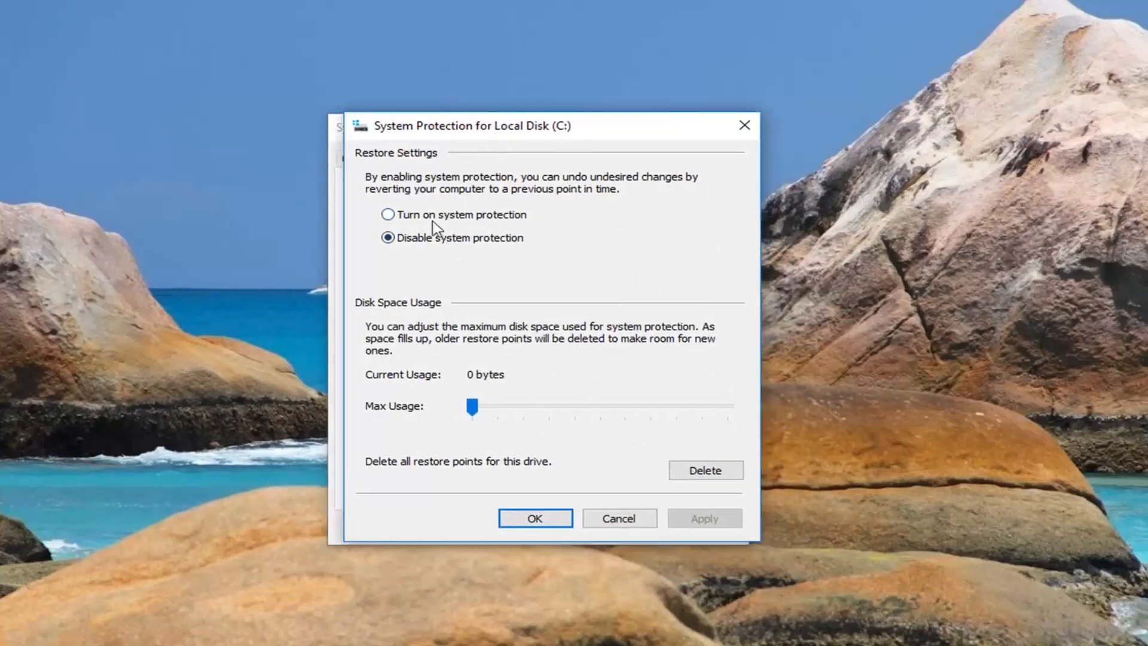
pyautogui.click(388, 214)
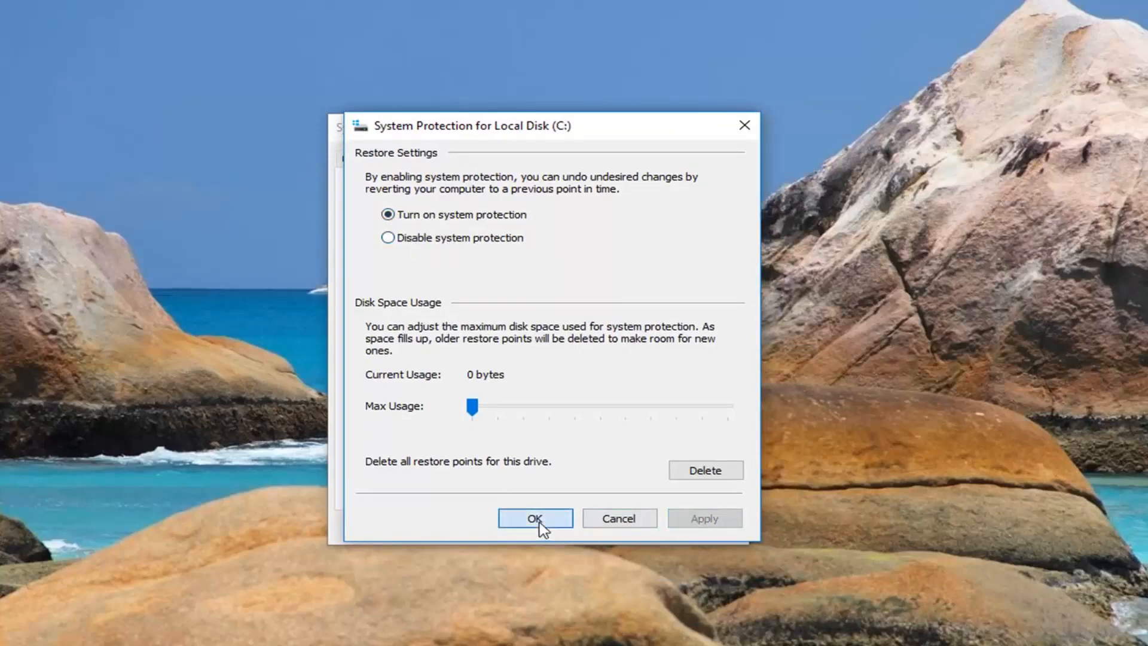
pyautogui.click(535, 518)
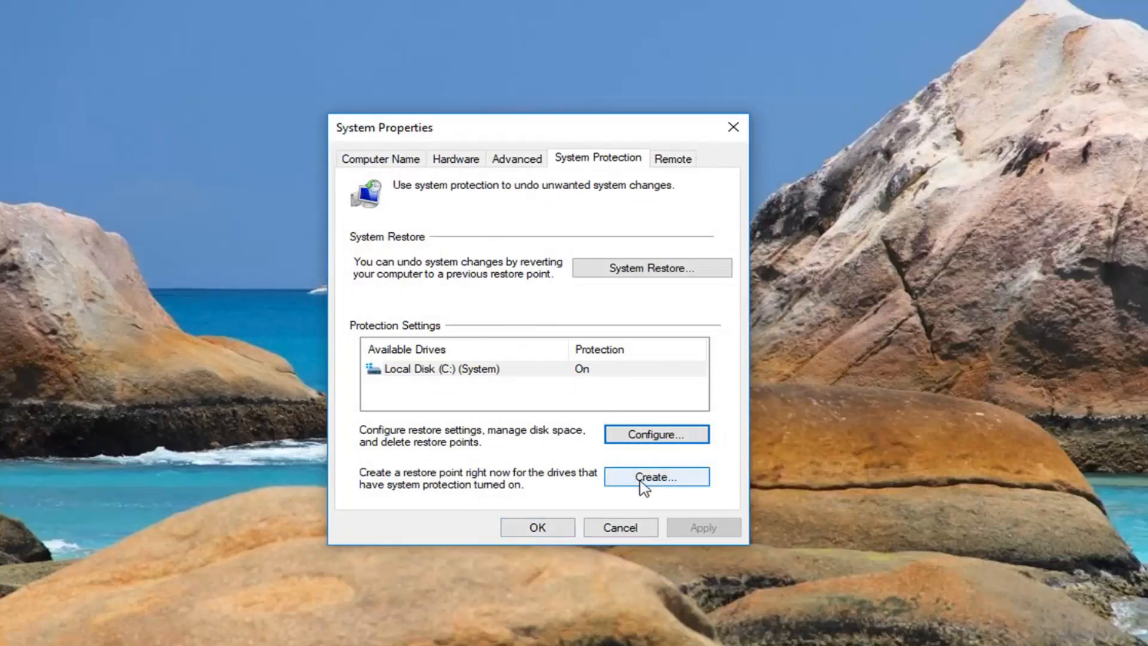
# Step: Create a restore point described as 'Before Update 7.6.18'
pyautogui.click(655, 477)
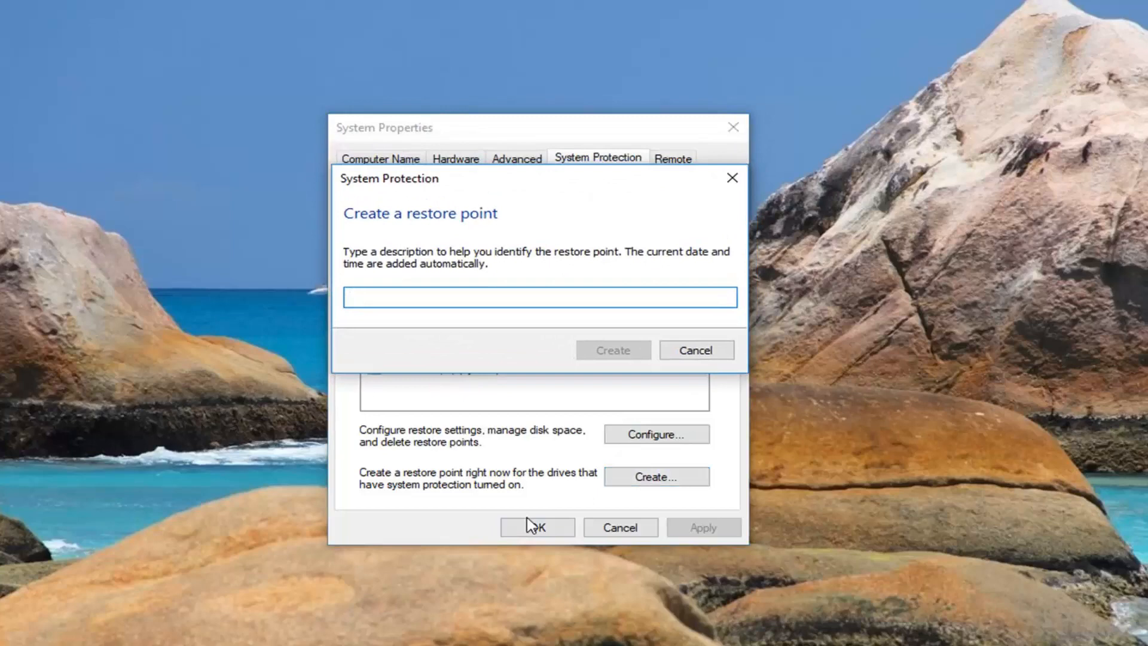
pyautogui.write('Before U')
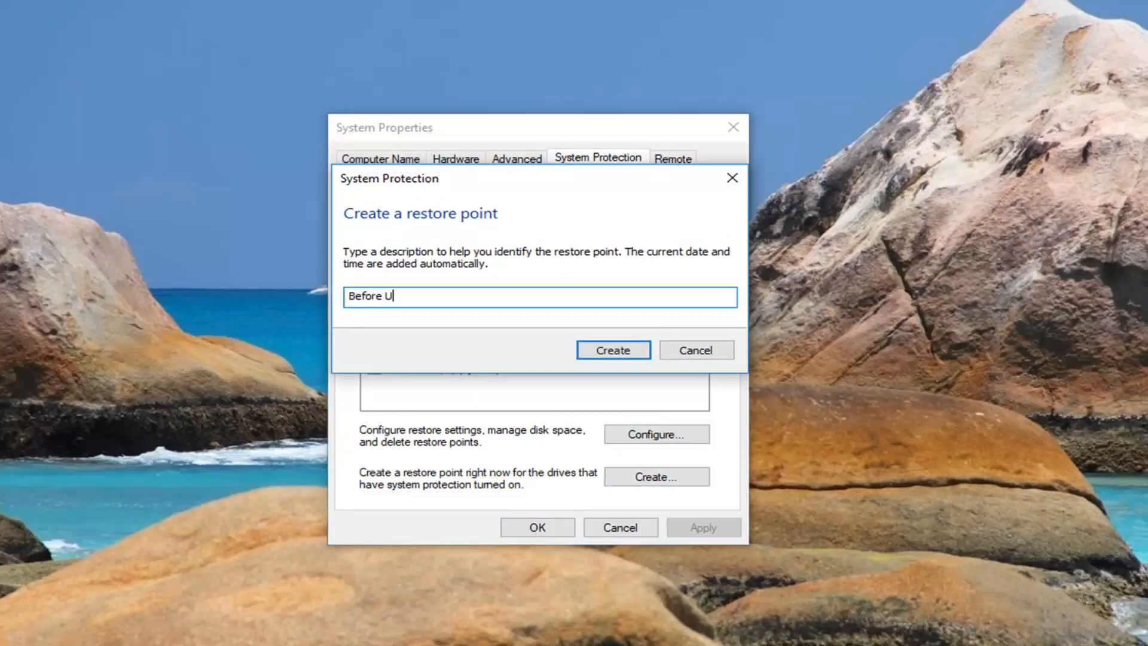
pyautogui.write('pdate')
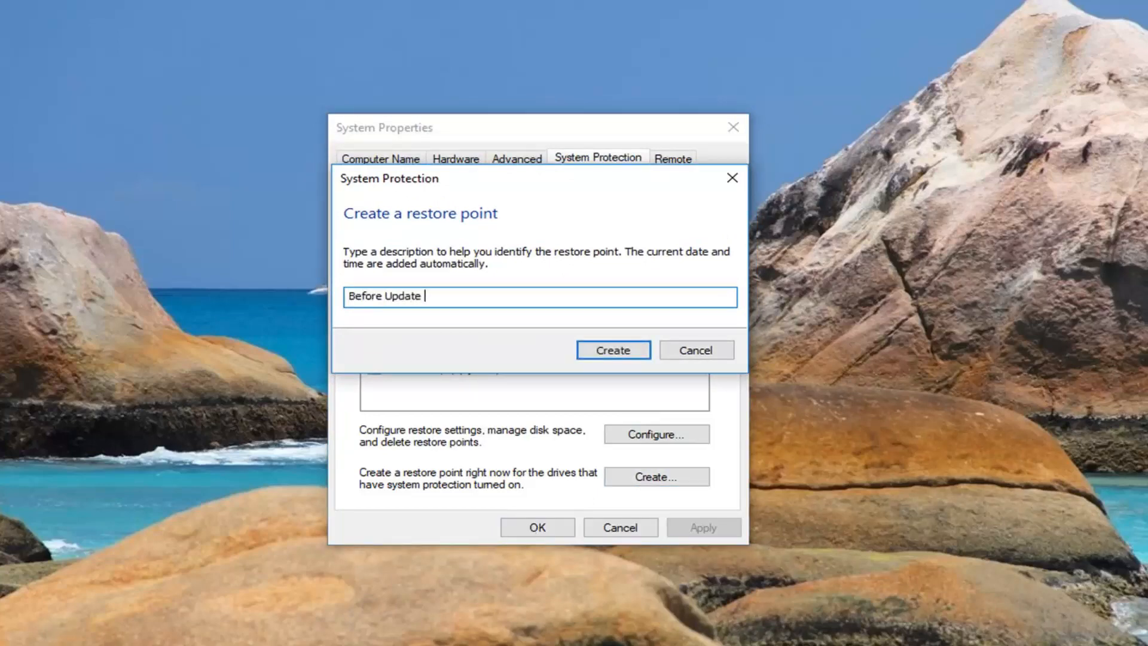
pyautogui.write('7.6.18')
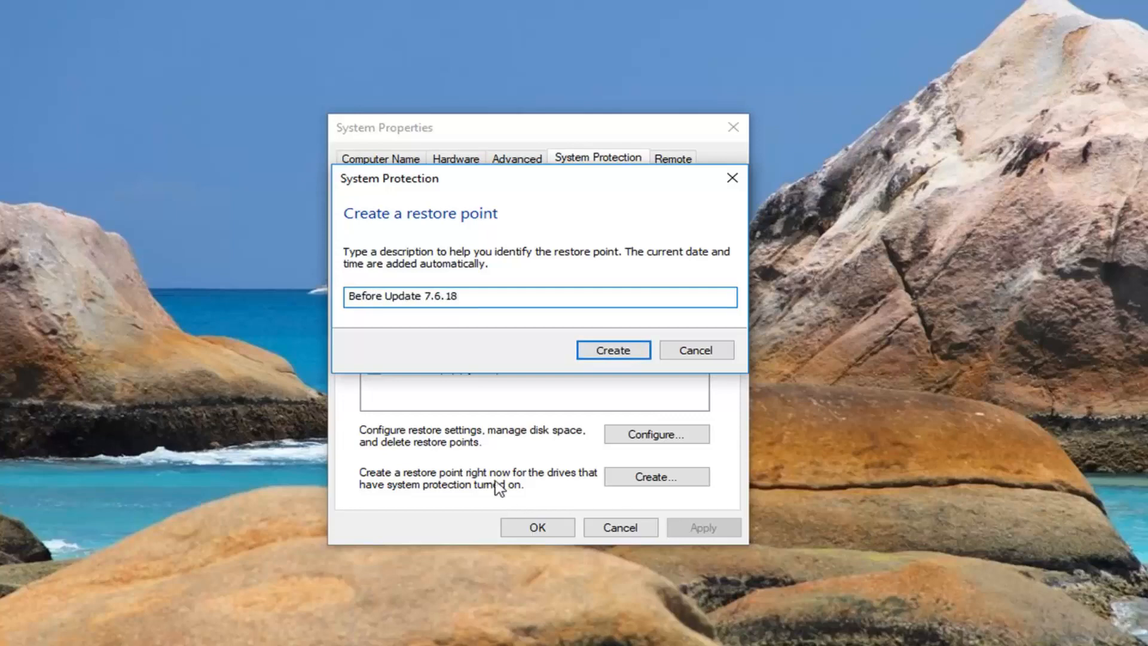
pyautogui.click(612, 349)
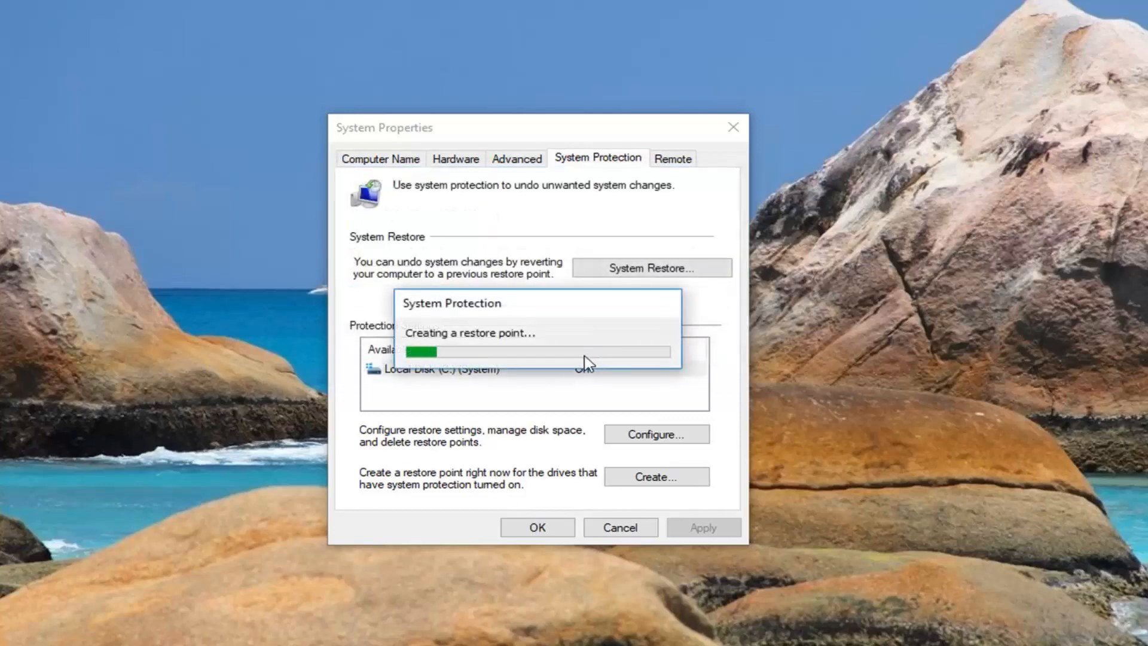
pyautogui.moveTo(560, 381)
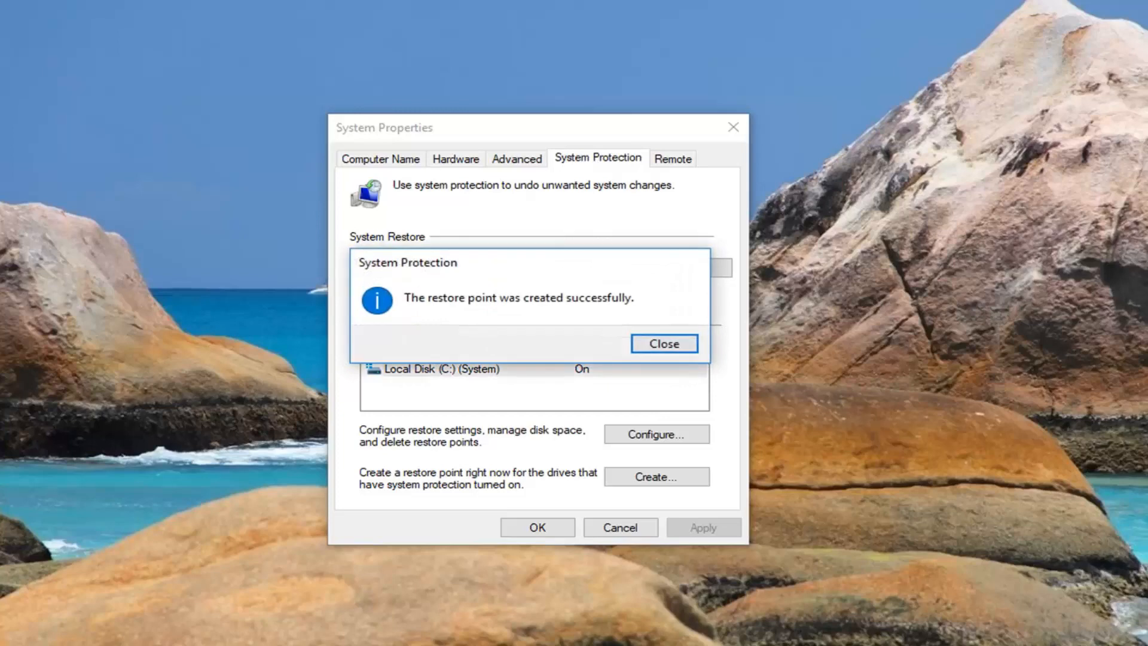
pyautogui.moveTo(525, 315)
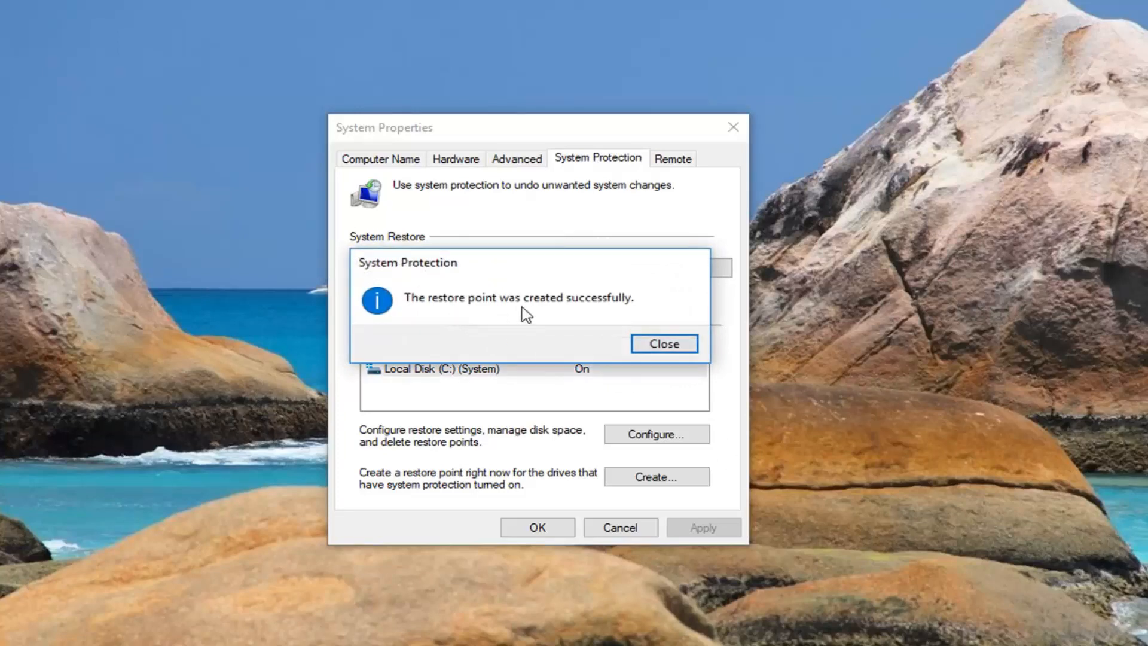
# Step: Dismiss the restore point success message and launch the System Restore wizard
pyautogui.click(663, 343)
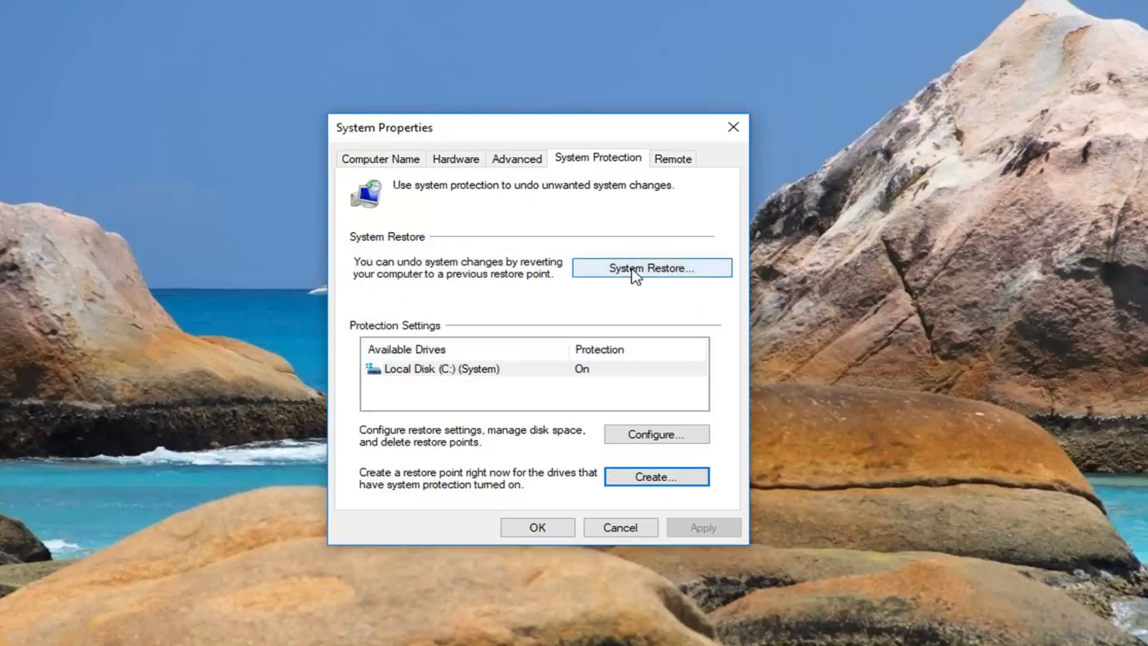
pyautogui.click(650, 267)
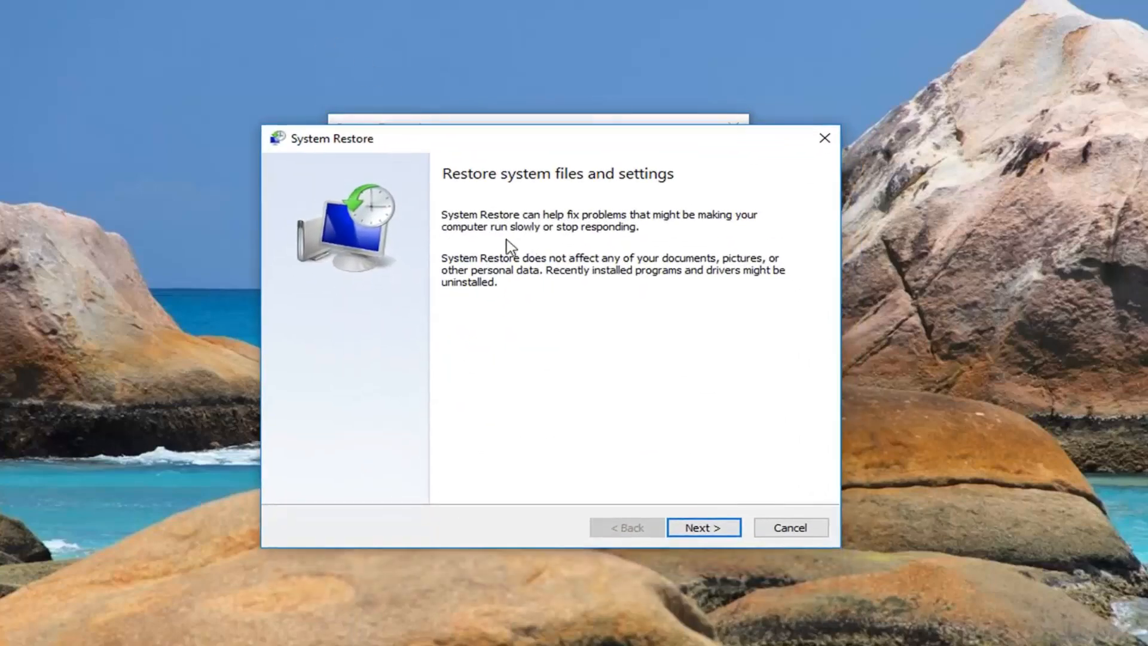
pyautogui.moveTo(528, 249)
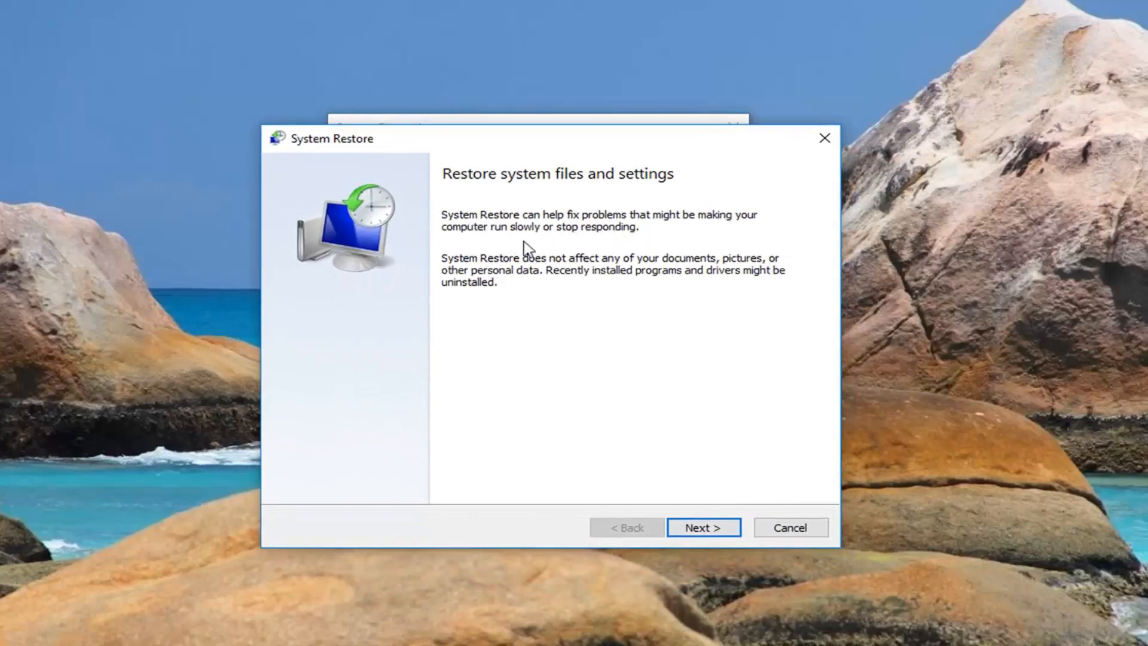
pyautogui.moveTo(578, 264)
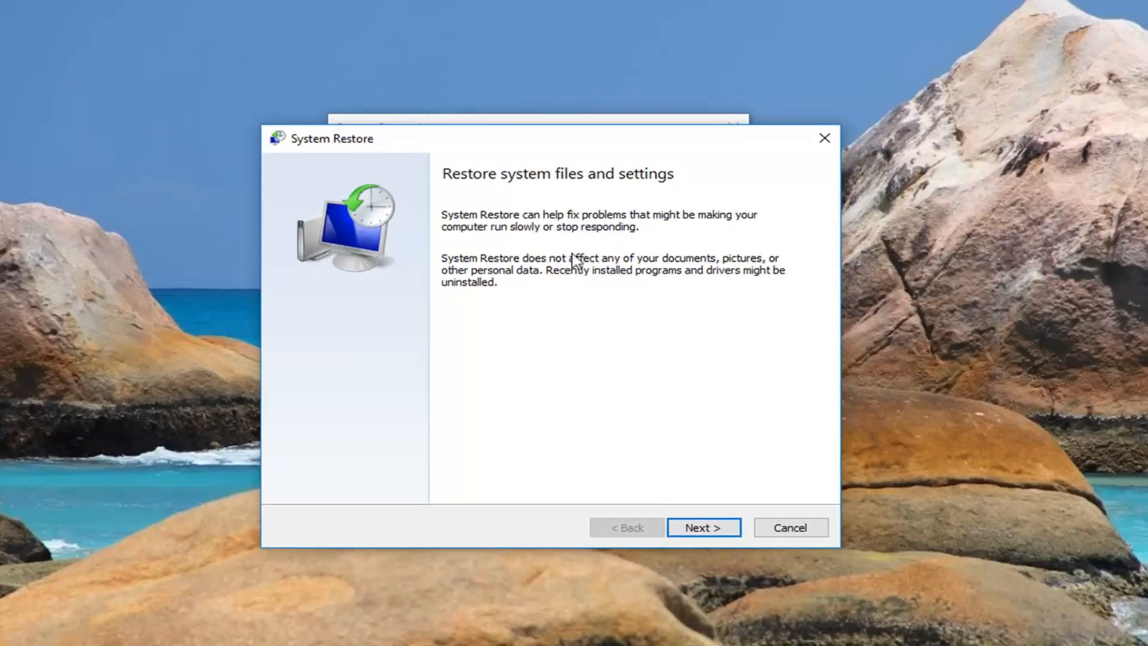
pyautogui.moveTo(619, 271)
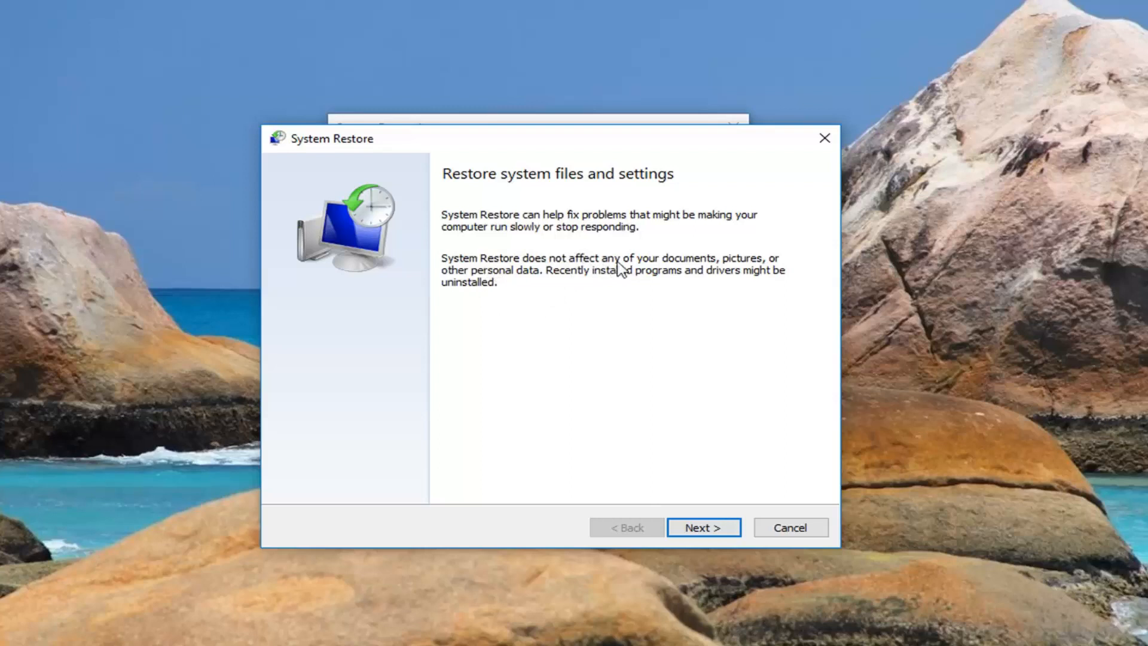
pyautogui.moveTo(553, 291)
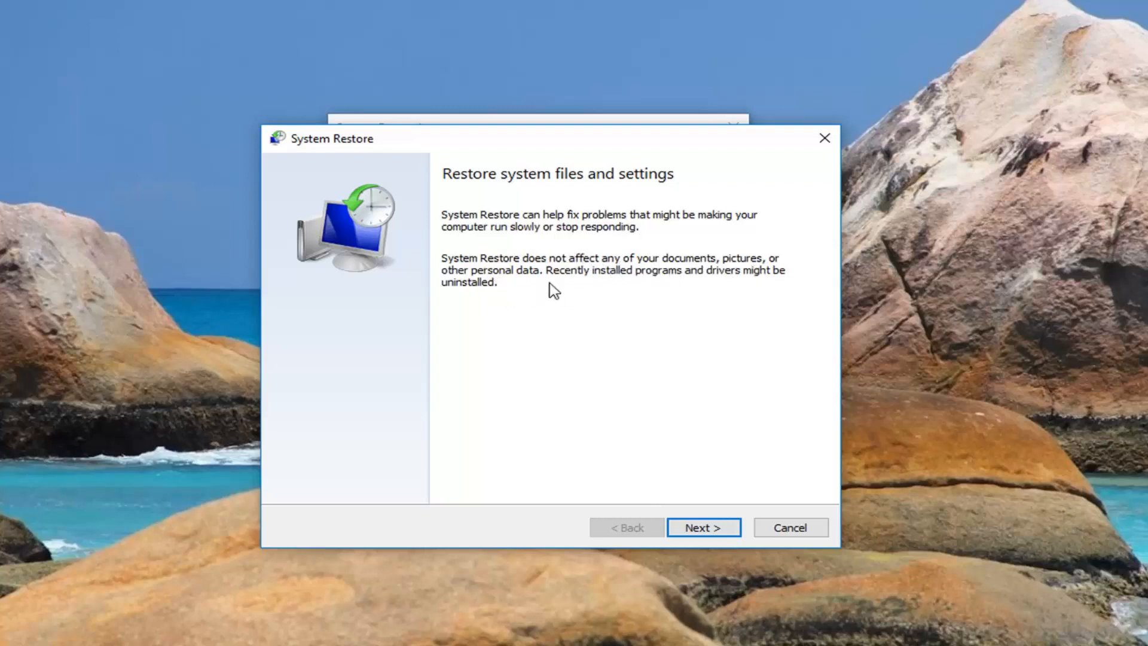
pyautogui.moveTo(674, 291)
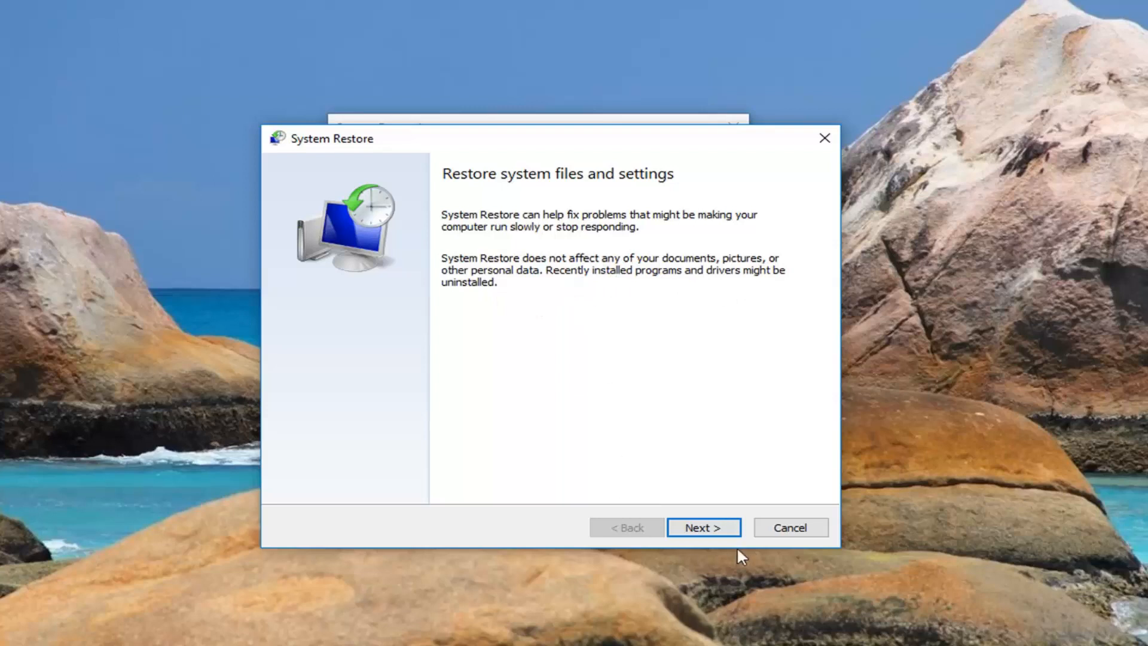
# Step: Advance the wizard, choosing the 'Before Update 7.6.18' restore point
pyautogui.click(702, 527)
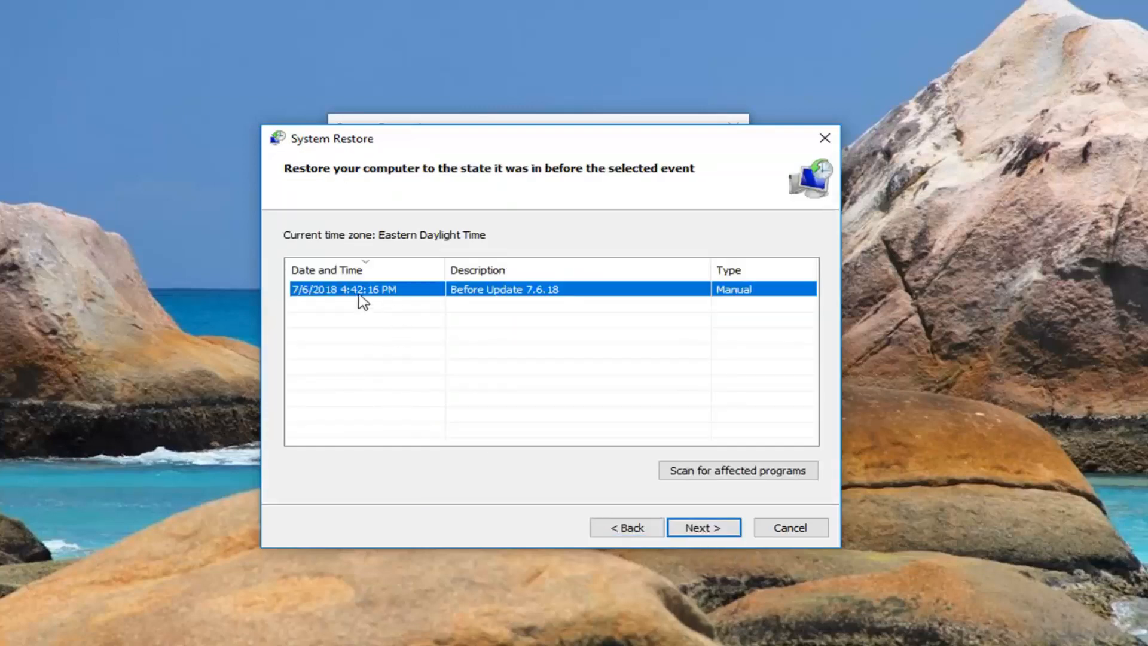
pyautogui.moveTo(401, 310)
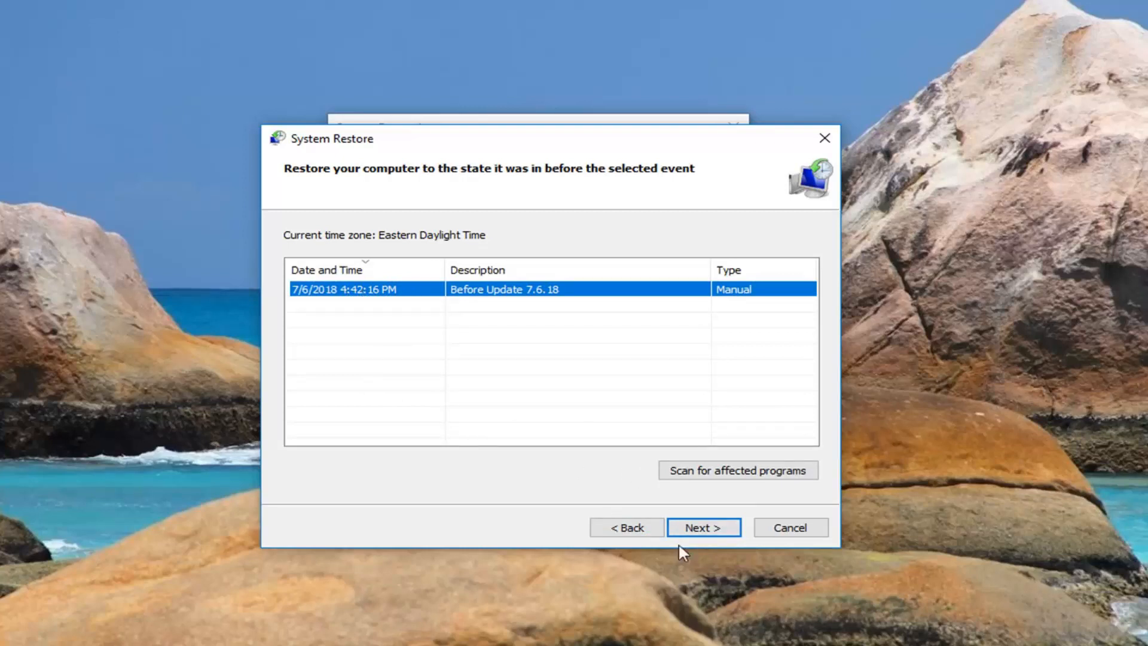
pyautogui.click(703, 527)
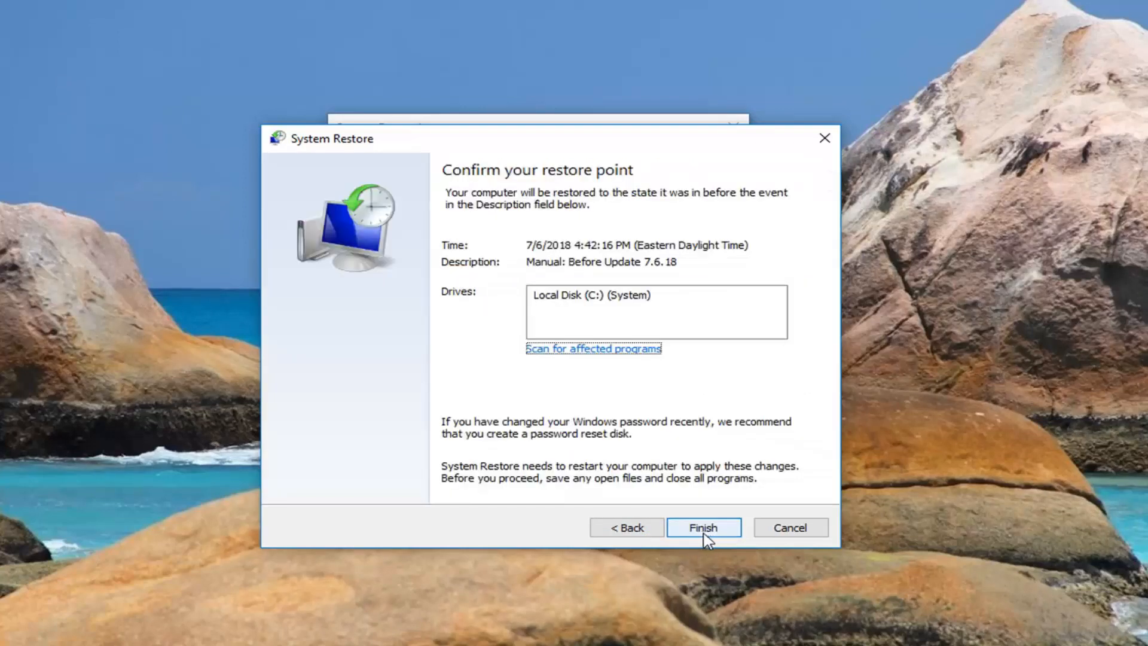
pyautogui.click(702, 527)
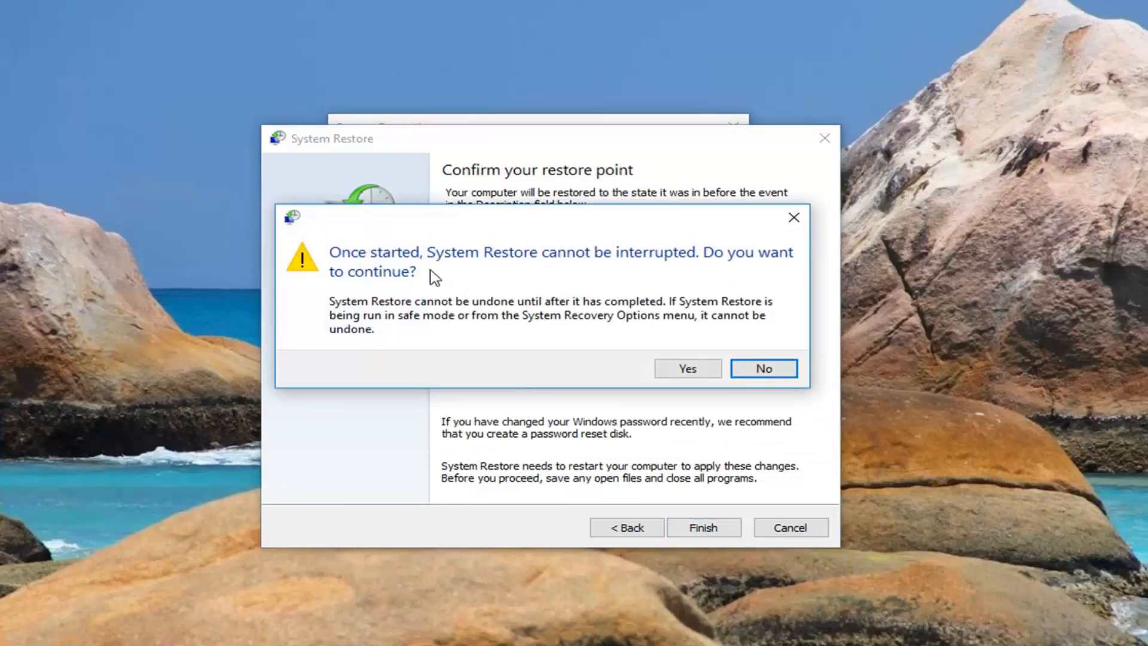
pyautogui.moveTo(382, 337)
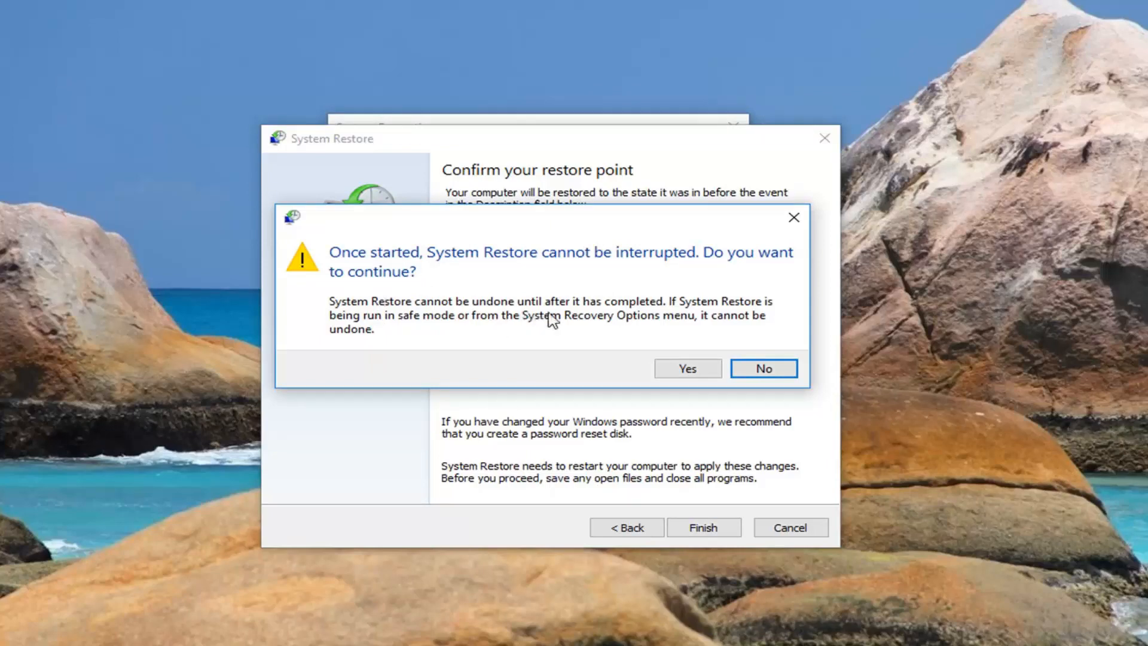
pyautogui.moveTo(718, 323)
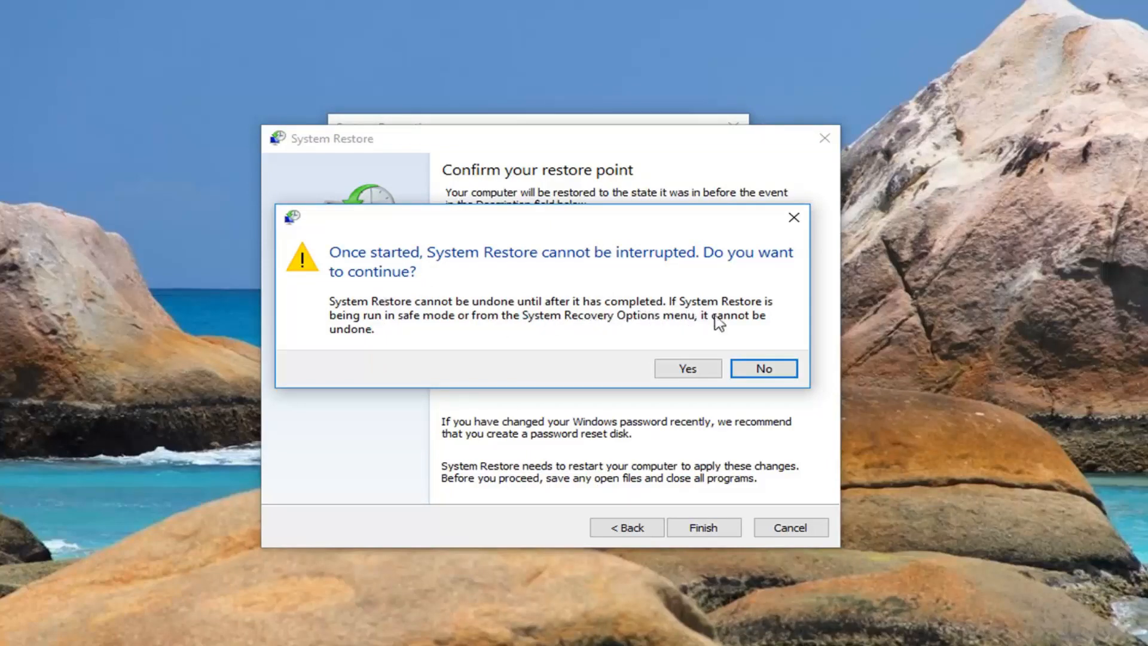
pyautogui.moveTo(466, 332)
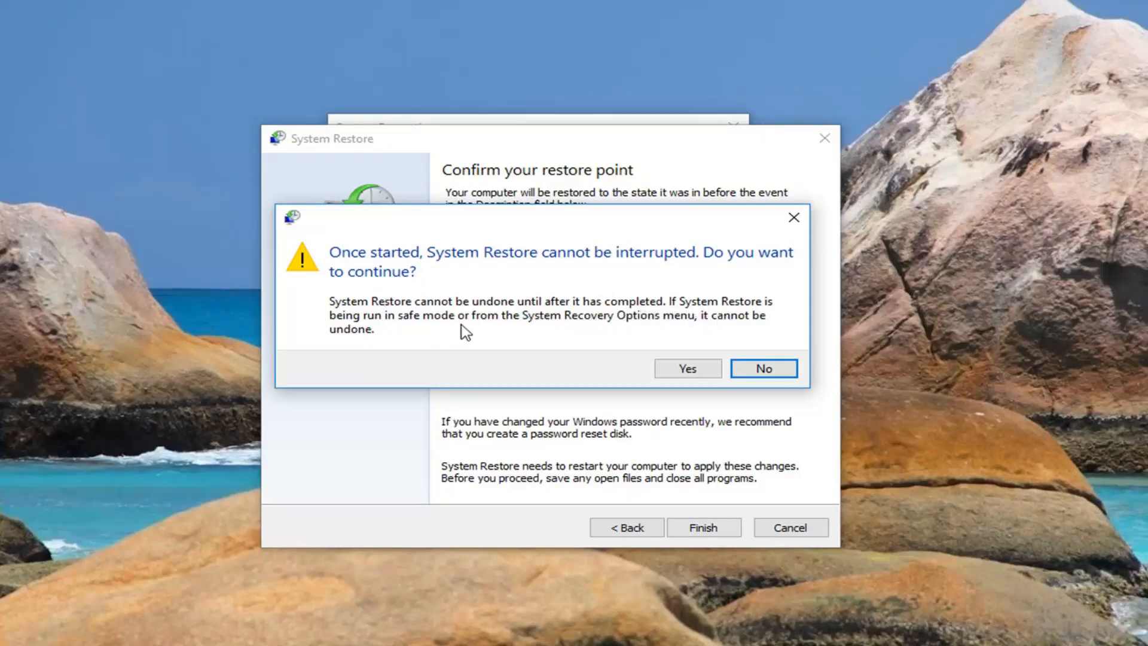
pyautogui.moveTo(582, 337)
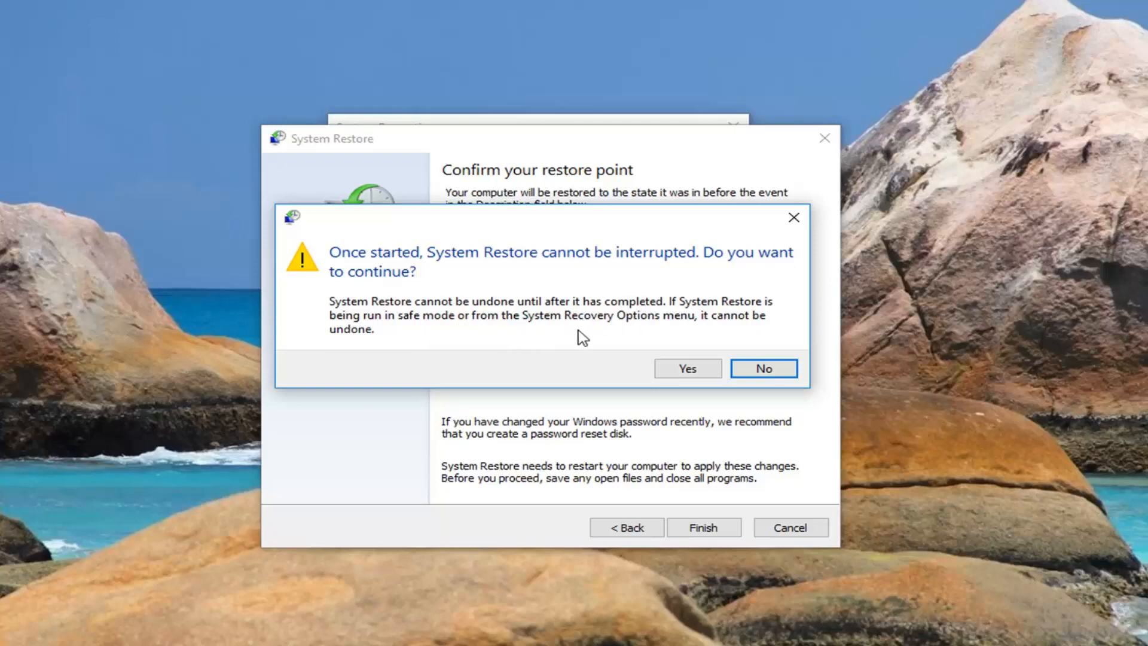
pyautogui.moveTo(403, 360)
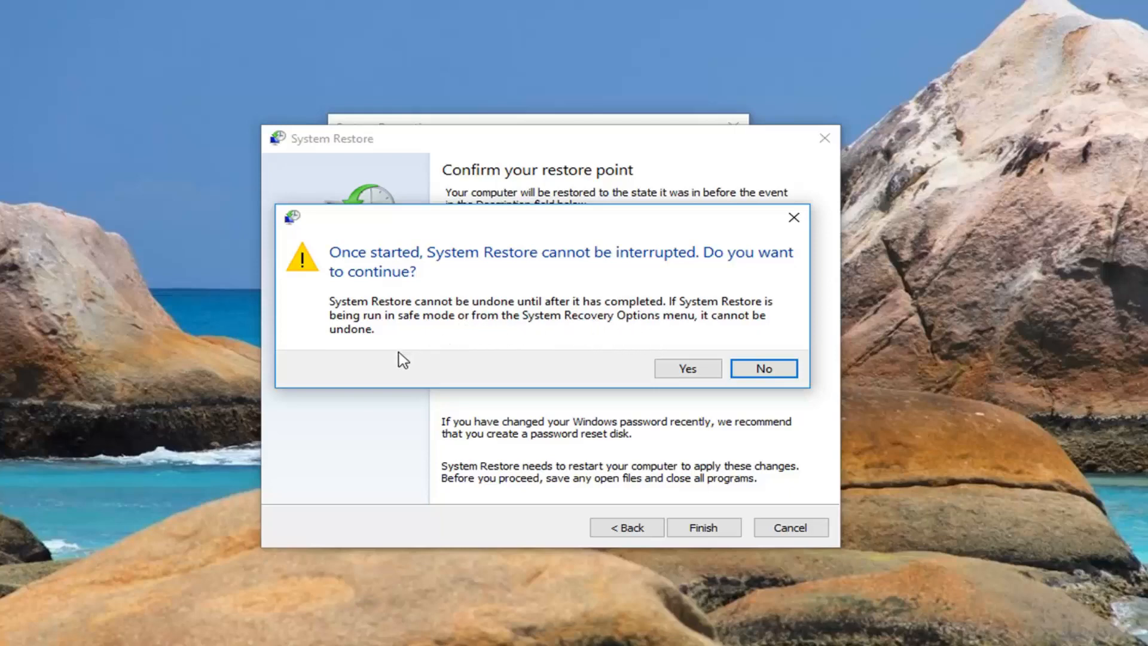
# Step: Confirm the irreversible-restore warning to start restoring to 'Before Update 7.6.18'
pyautogui.click(686, 368)
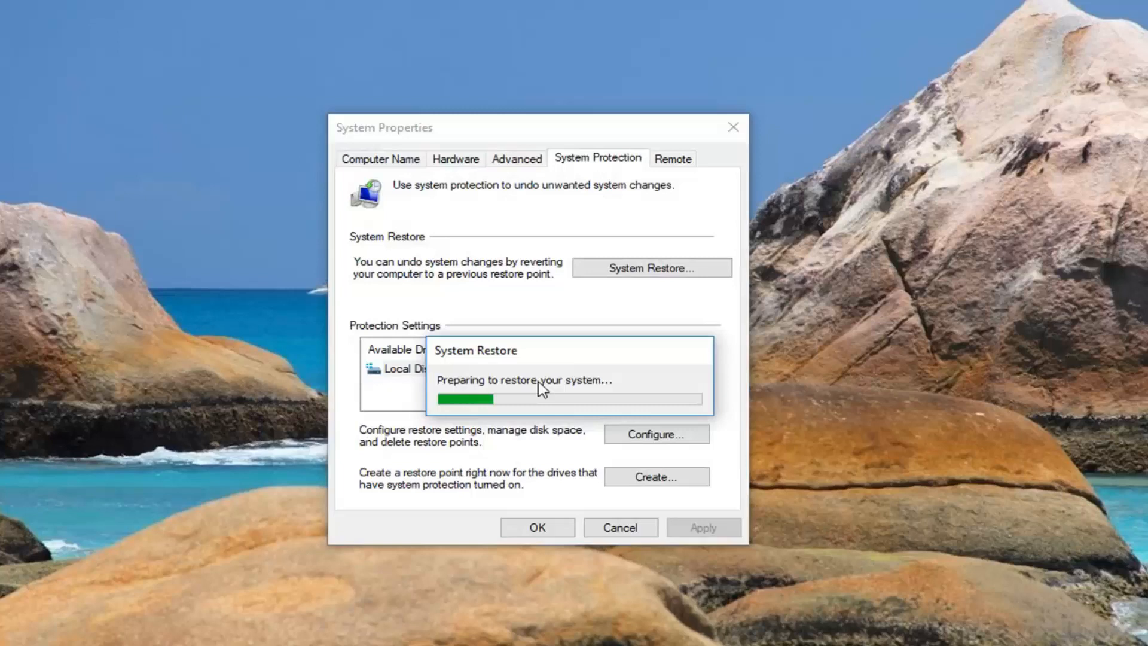